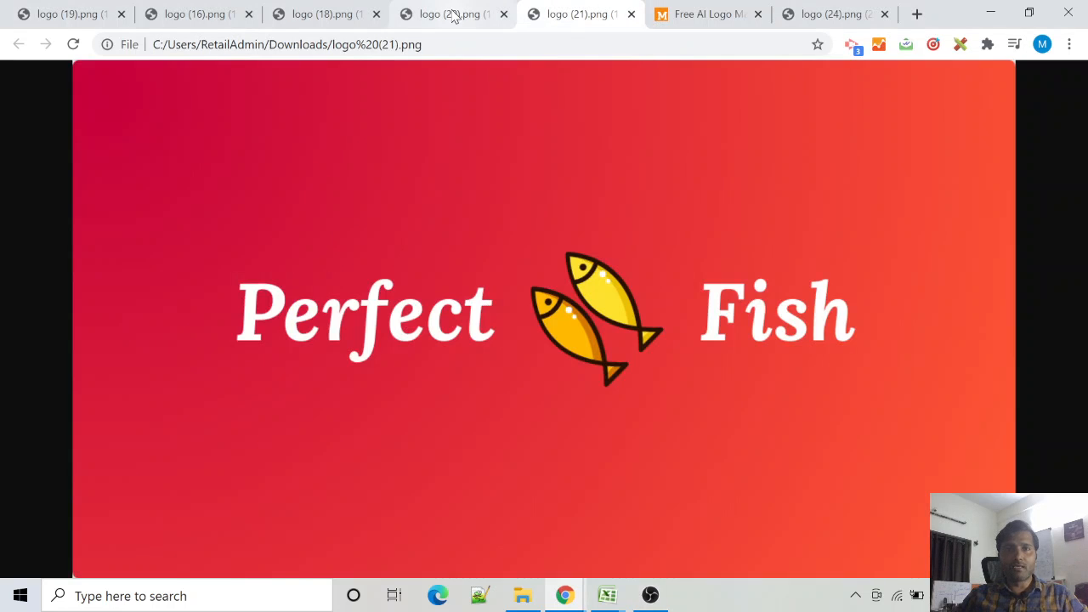
Step: Review the earlier downloaded Perfect Fish and Siya Spa logos in their Chrome tabs
left_click(195, 14)
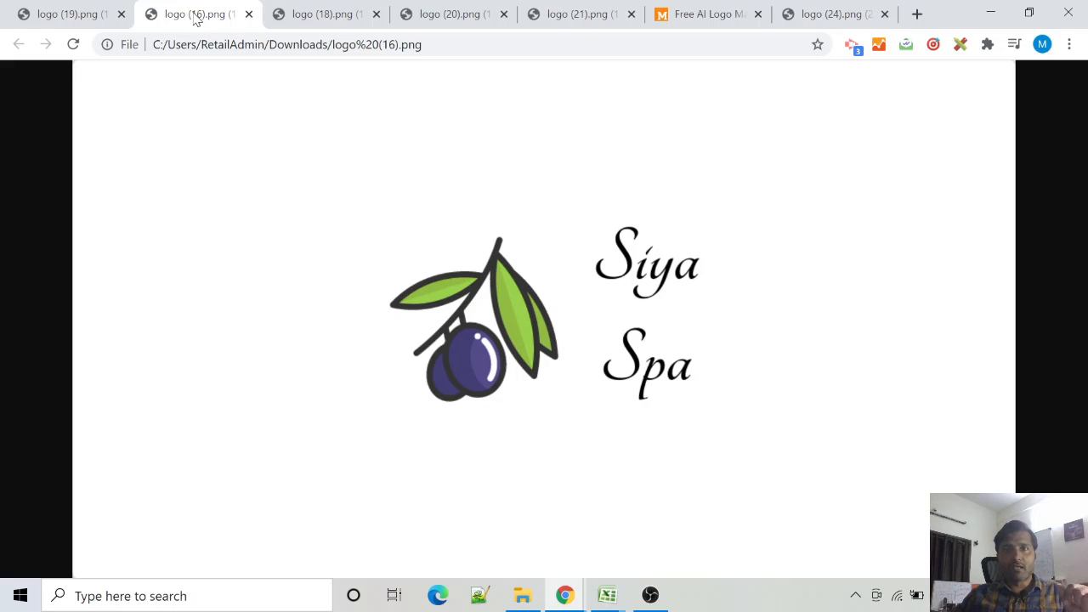
left_click(708, 13)
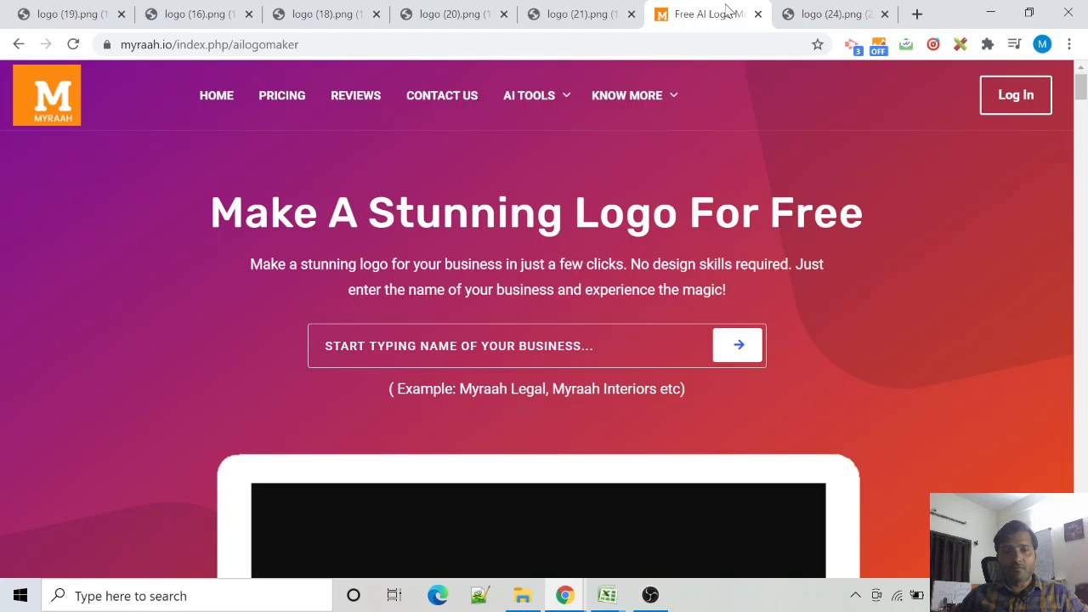
mouse_move(510, 255)
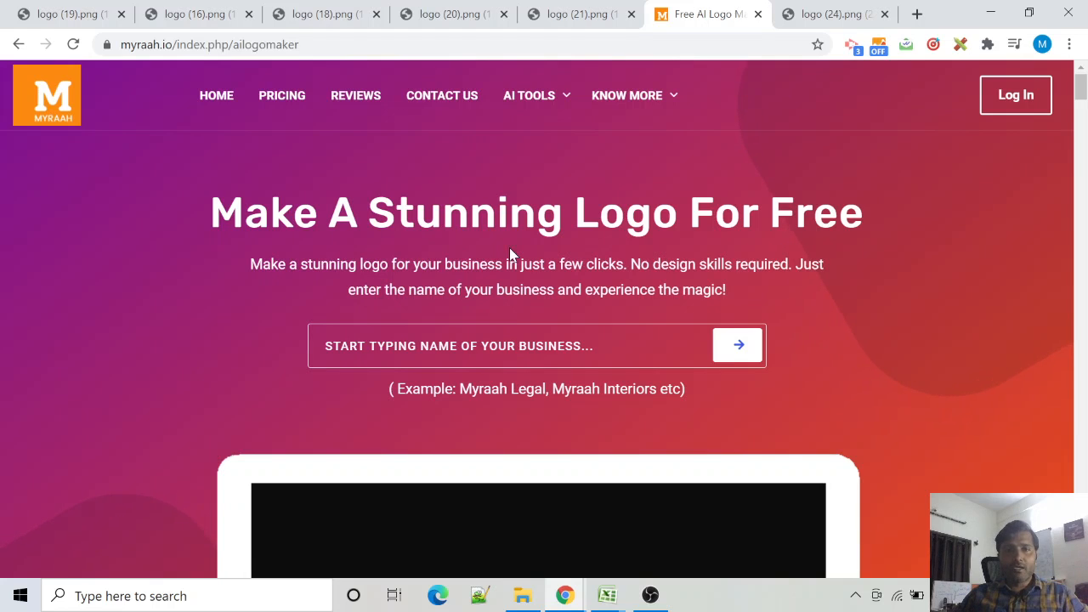
Step: Enter the business name 'Milk Magic' and start generating logos for it
left_click(738, 345)
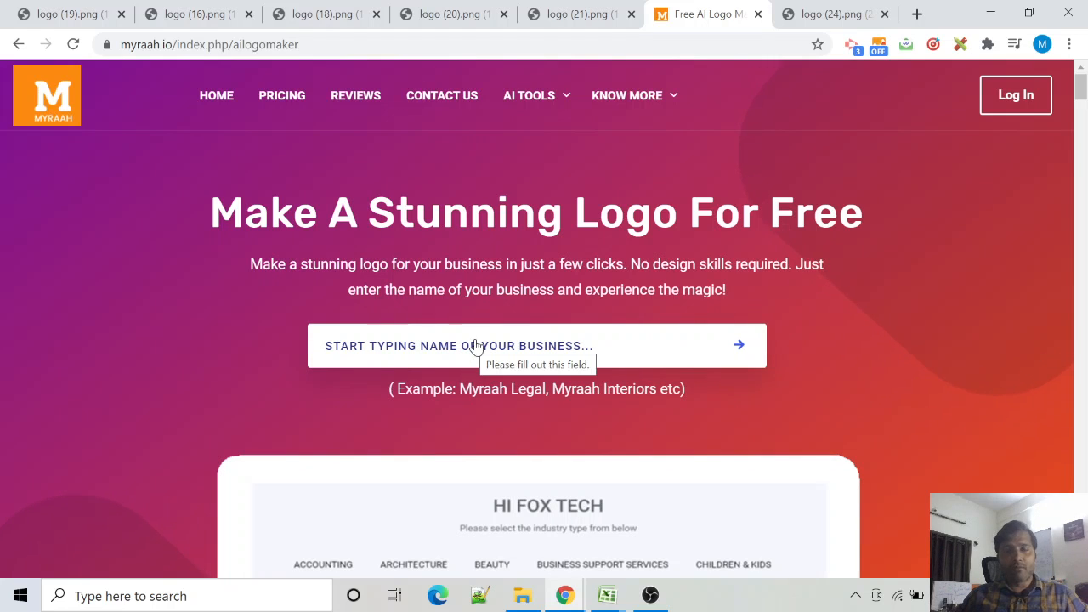
left_click(459, 345)
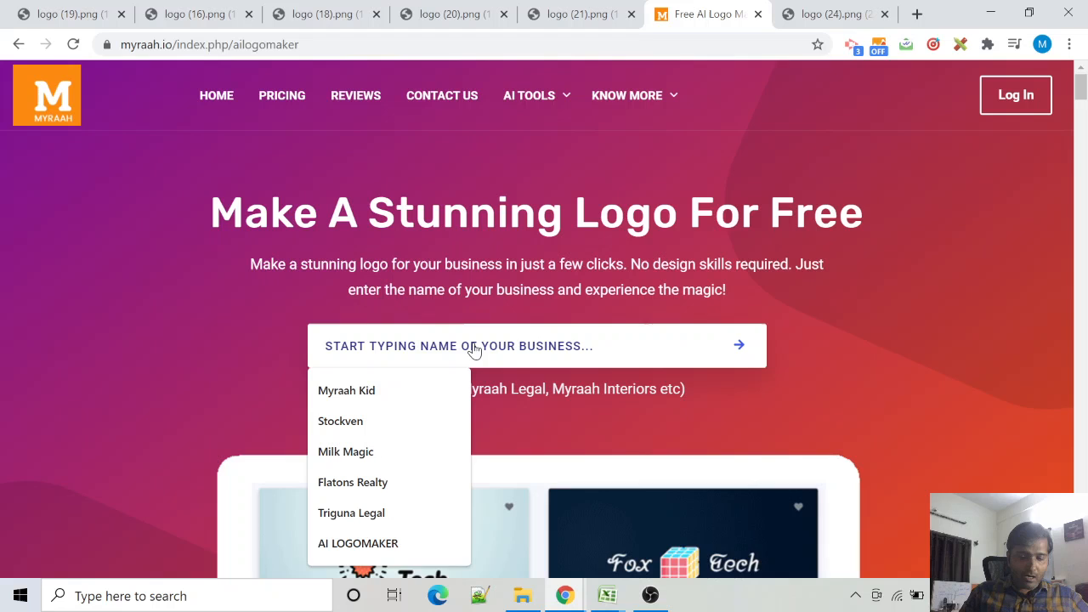
type("MILK")
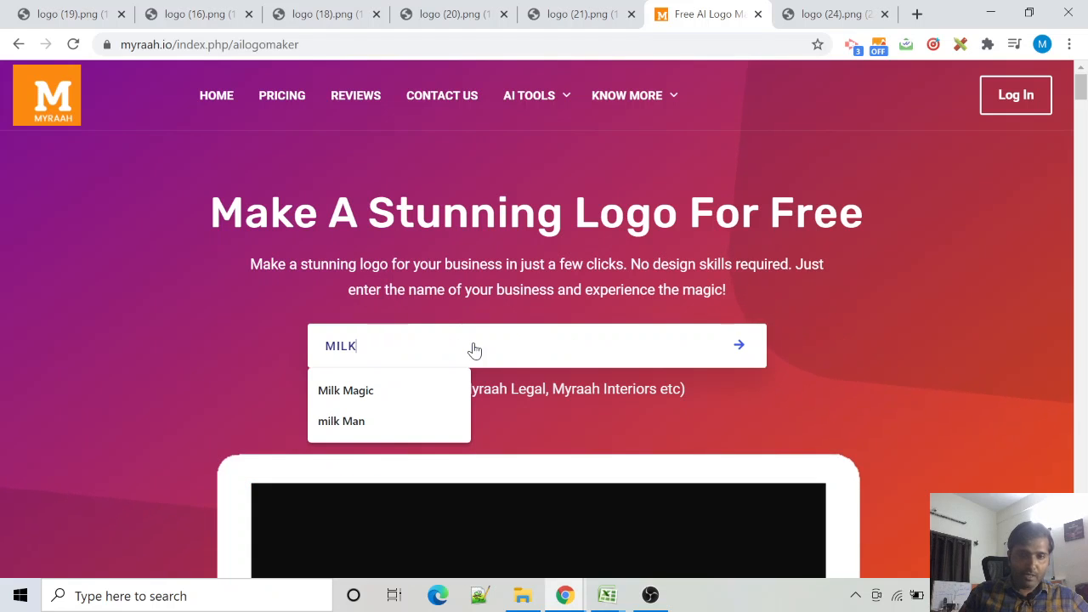
left_click(345, 389)
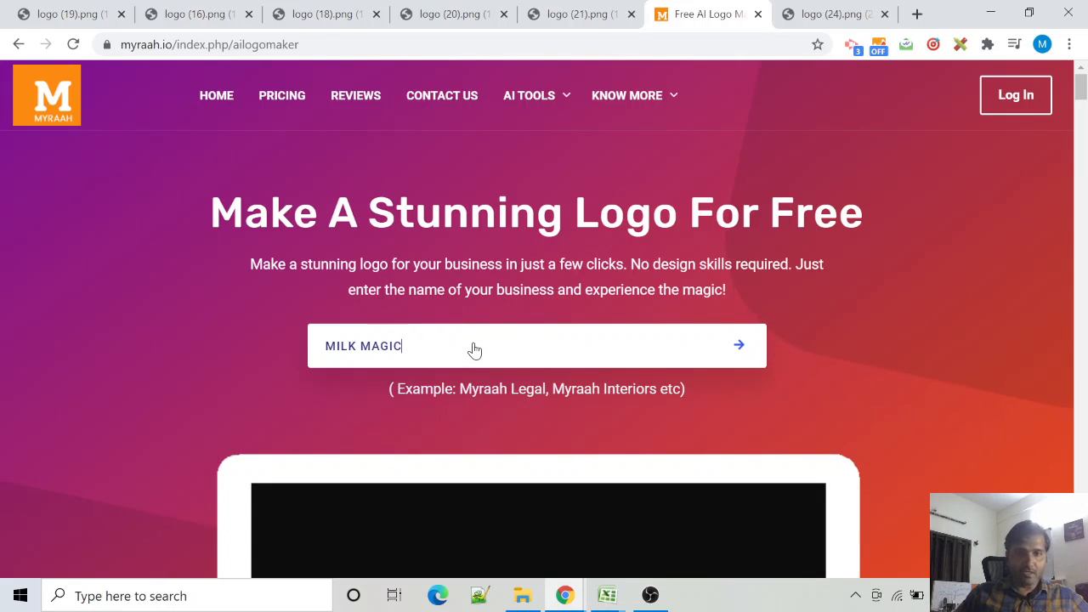
left_click(738, 345)
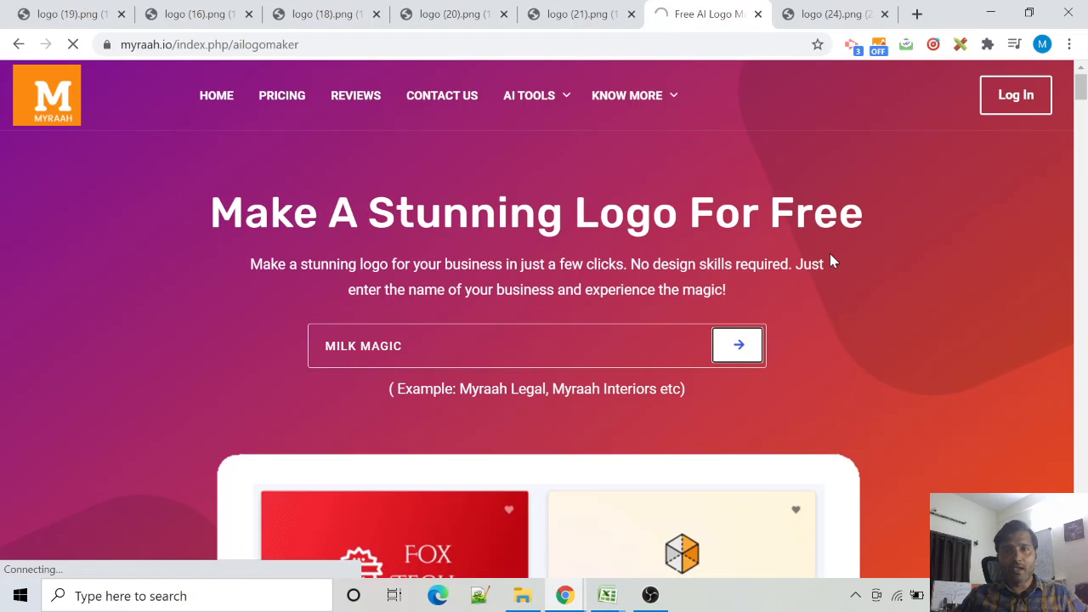
Step: Browse the gallery of generated Milk Magic logos down to the milk can and bottle design
left_click(738, 346)
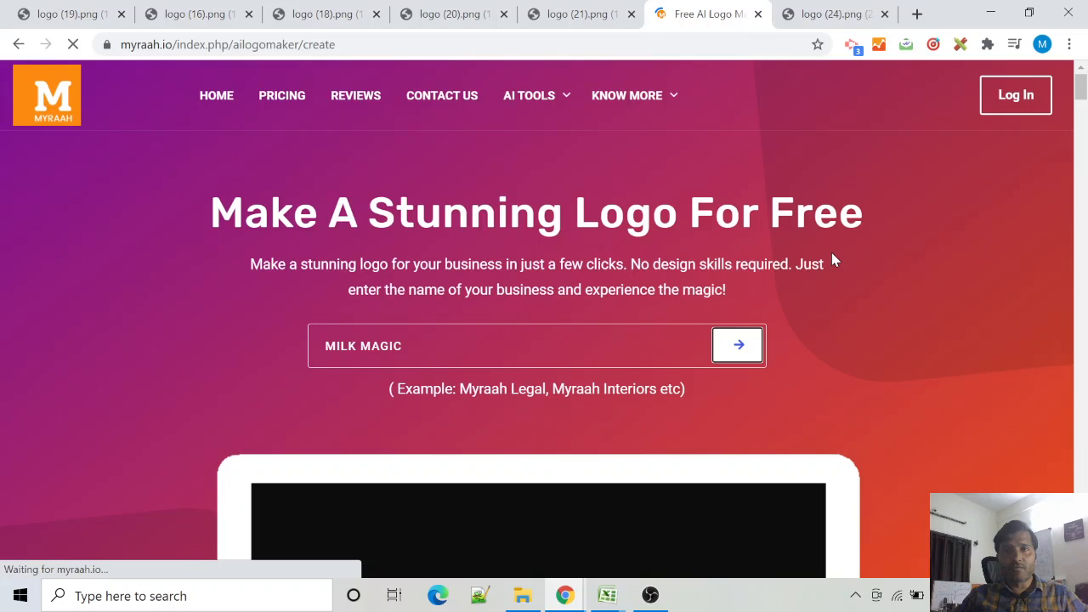
left_click(739, 345)
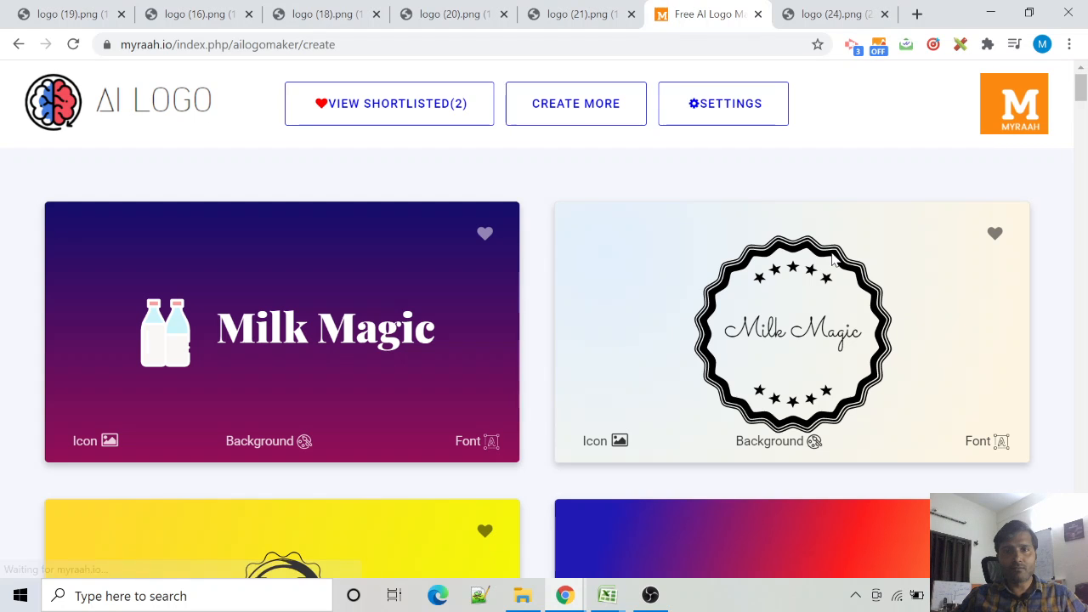
scroll("down", 3)
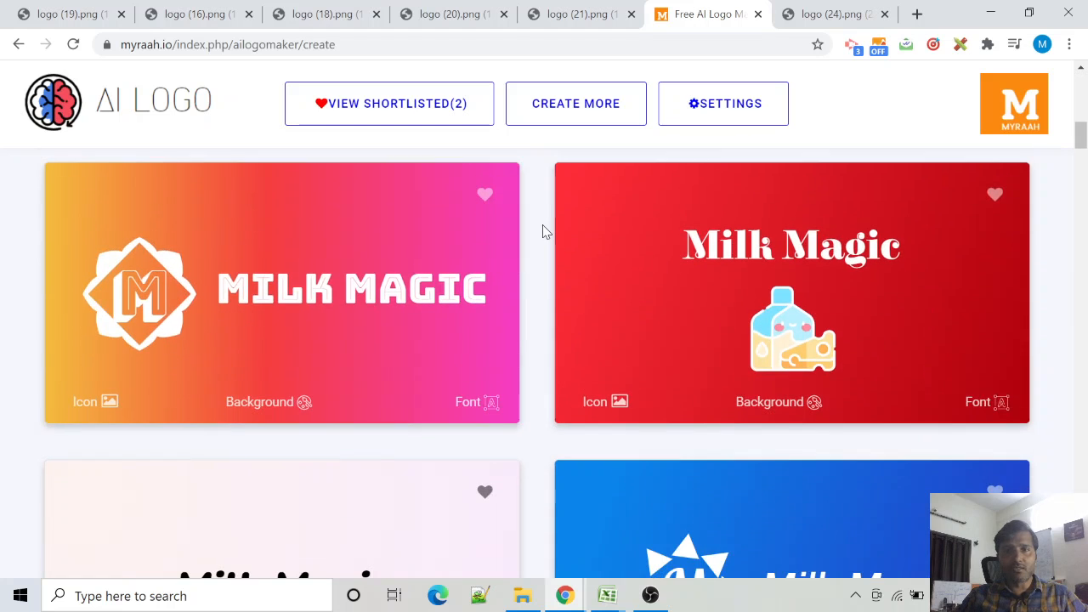
scroll("down", 3)
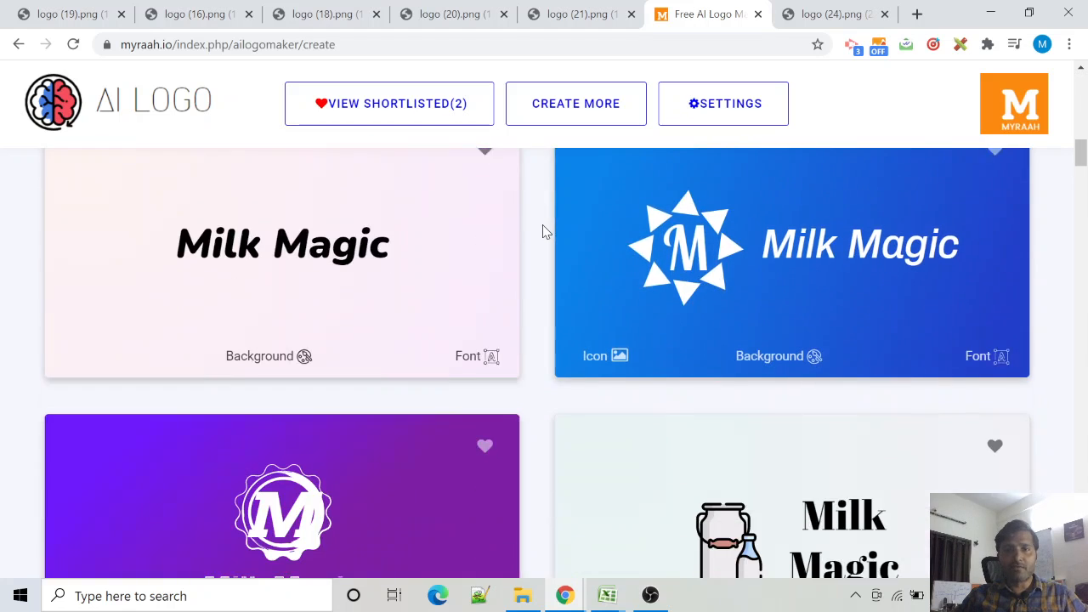
scroll("down", 3)
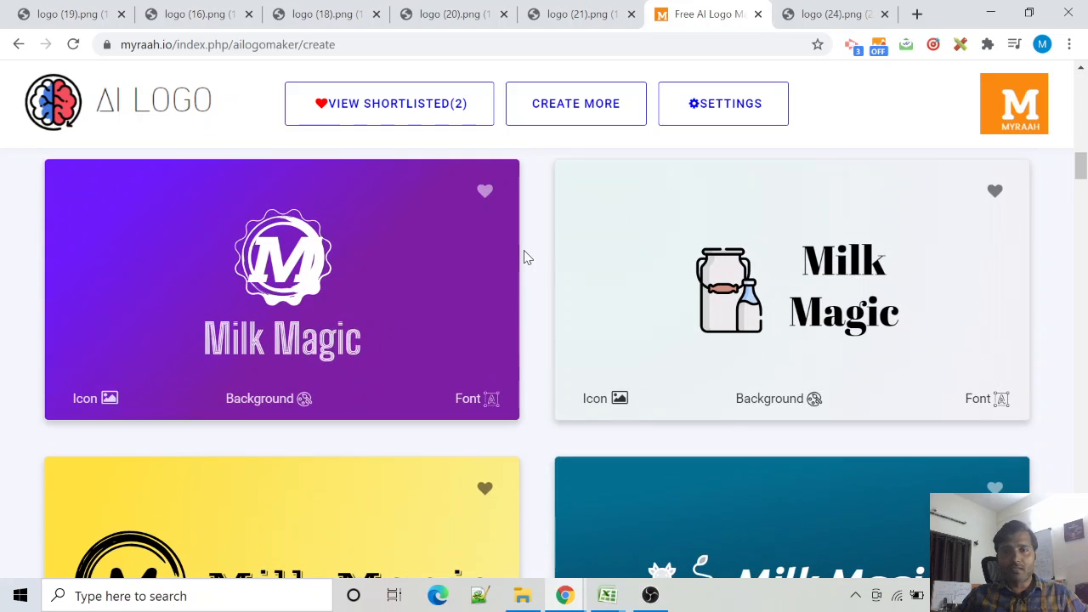
mouse_move(779, 360)
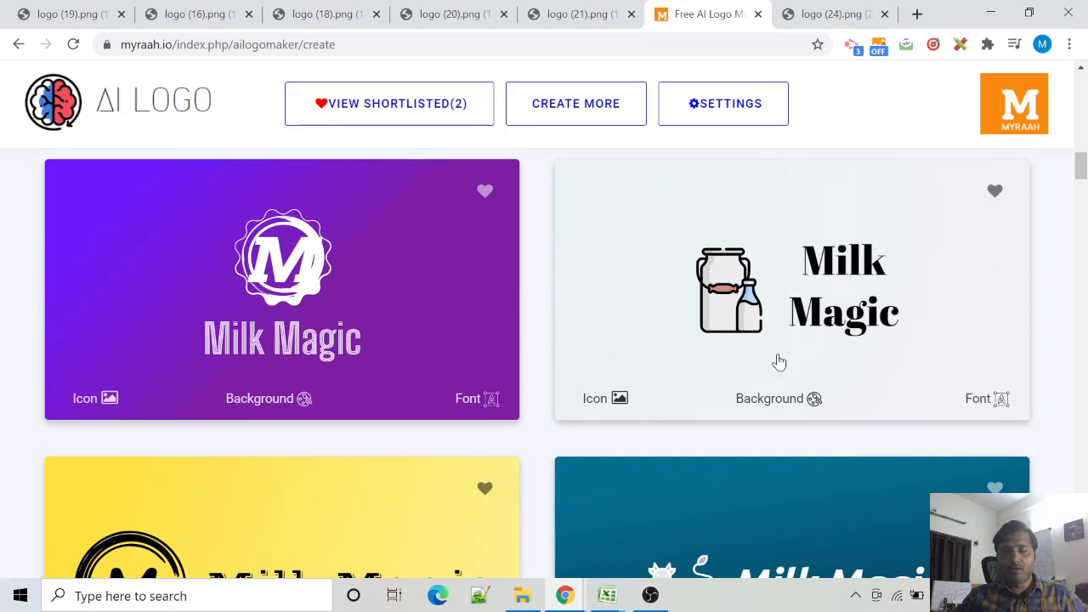
mouse_move(728, 299)
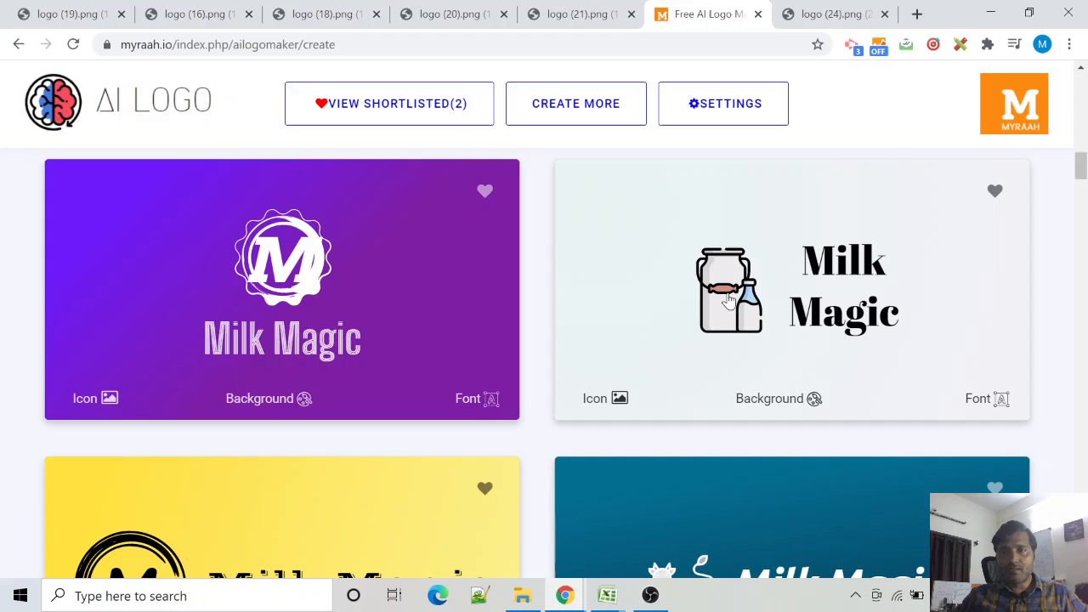
mouse_move(783, 409)
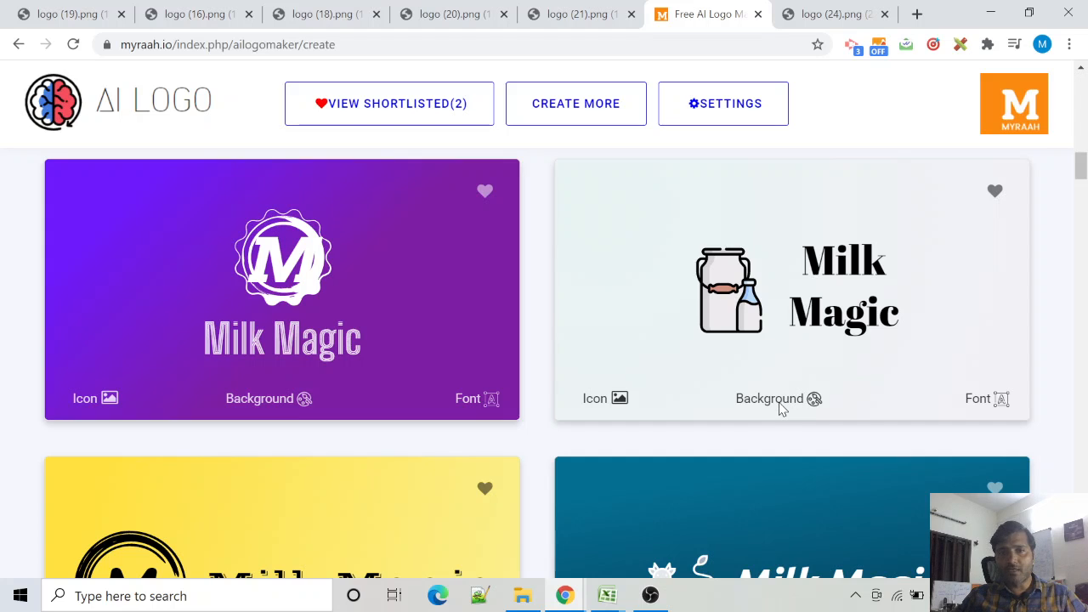
Step: Show background variations of the milk can logo and find the light blue version
left_click(779, 398)
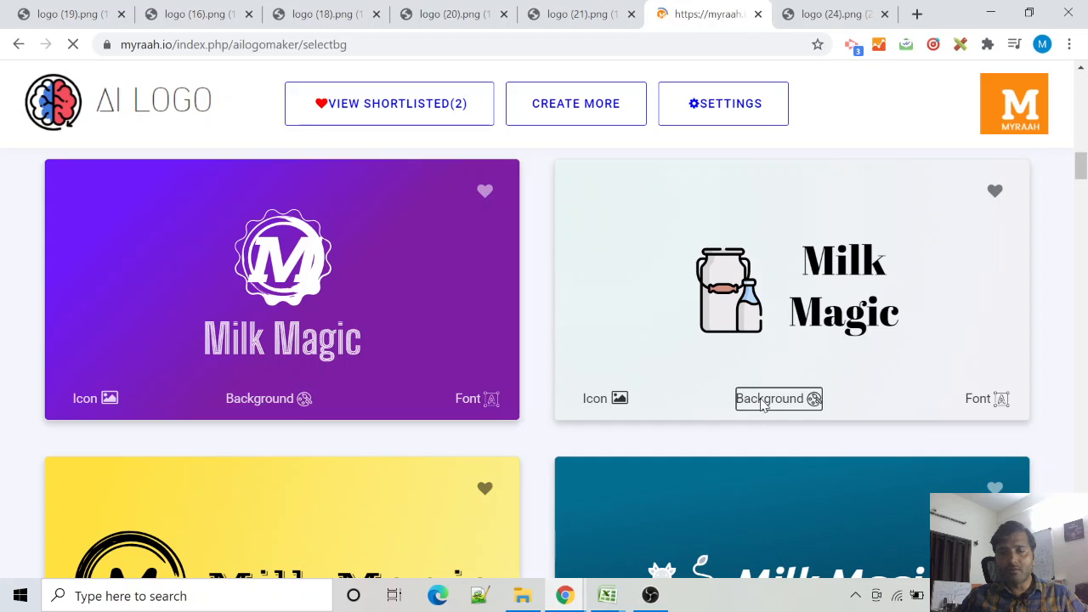
left_click(779, 398)
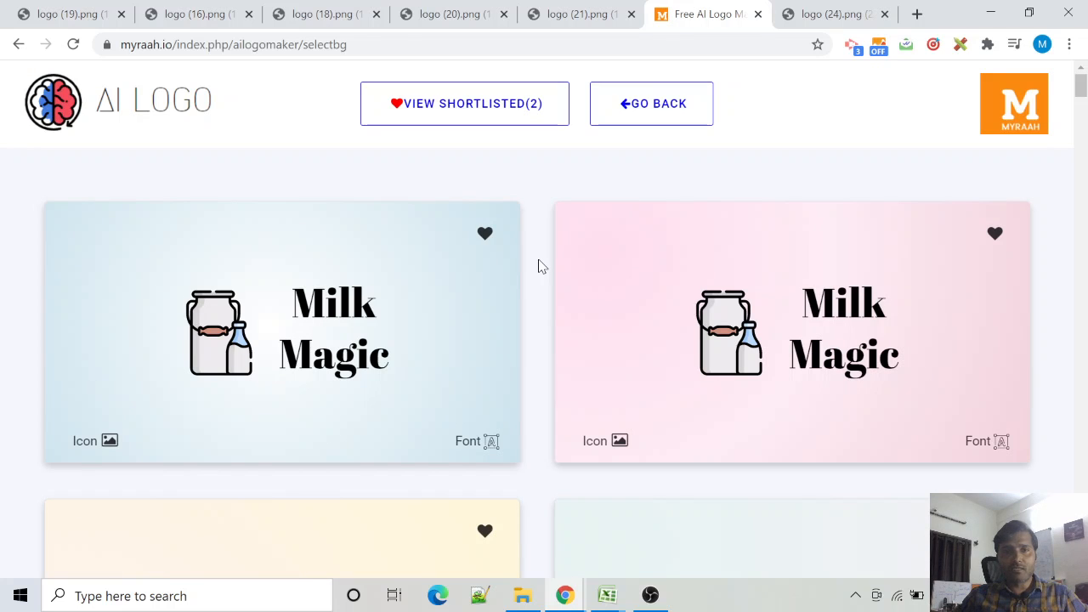
scroll("down", 3)
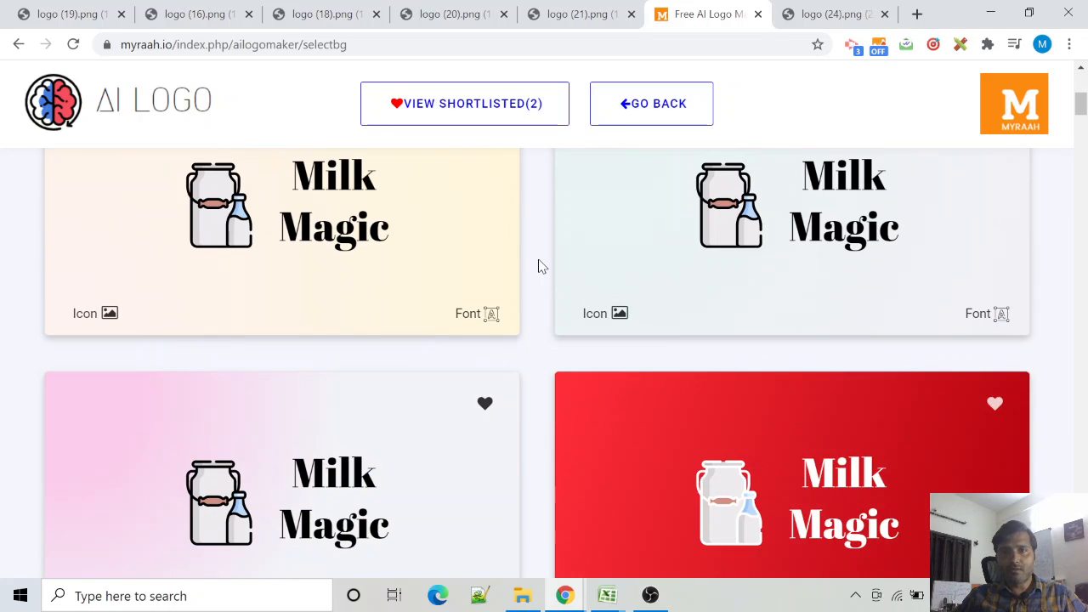
scroll("up", 3)
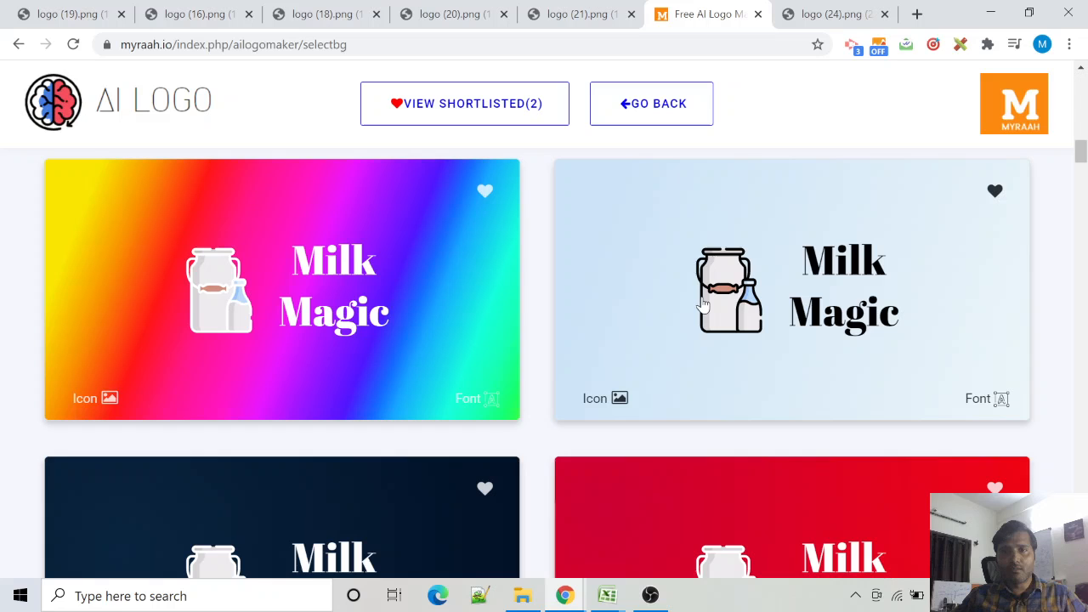
mouse_move(864, 343)
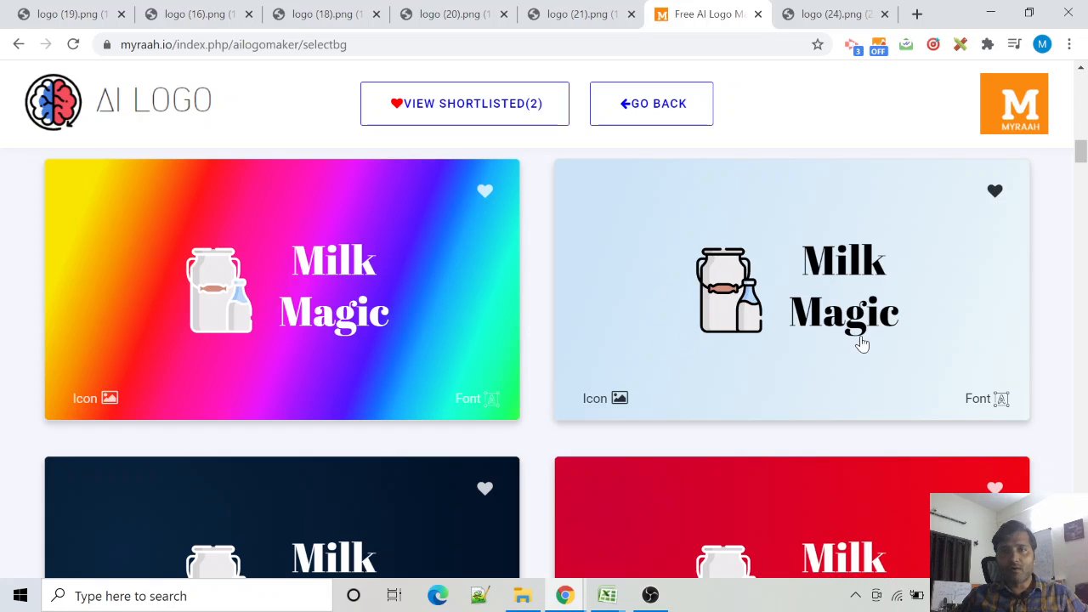
mouse_move(999, 405)
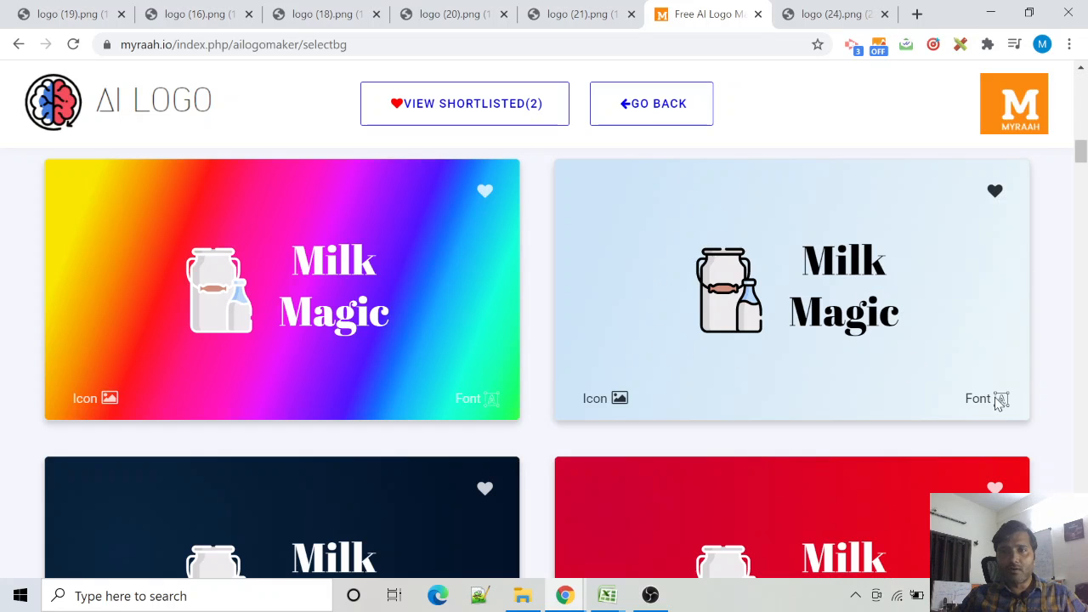
Step: Browse font options for the light blue logo and show icon alternatives for the serif design
left_click(986, 398)
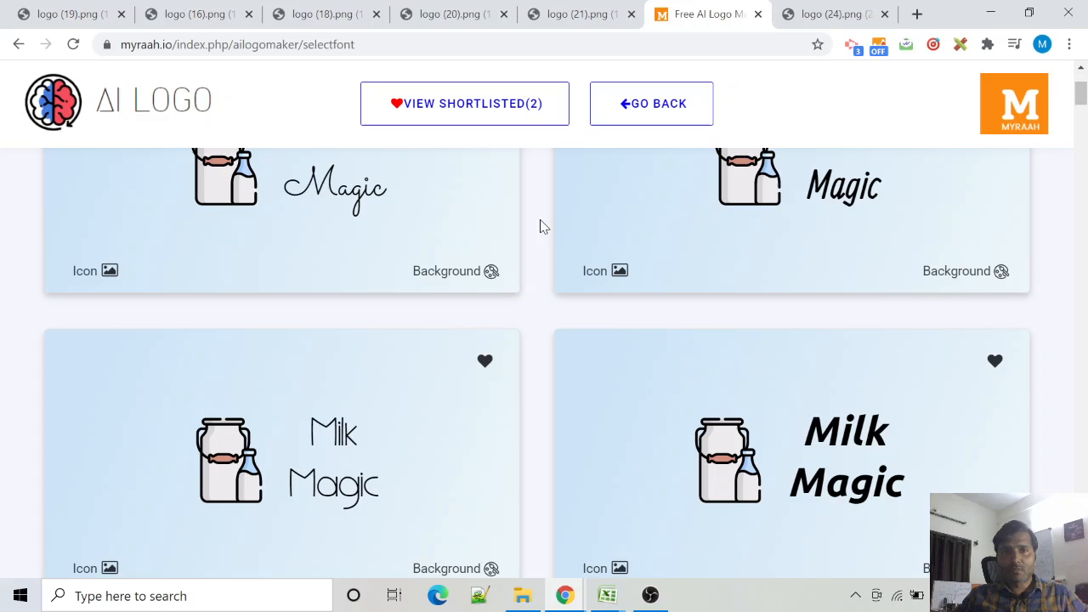
scroll("down", 3)
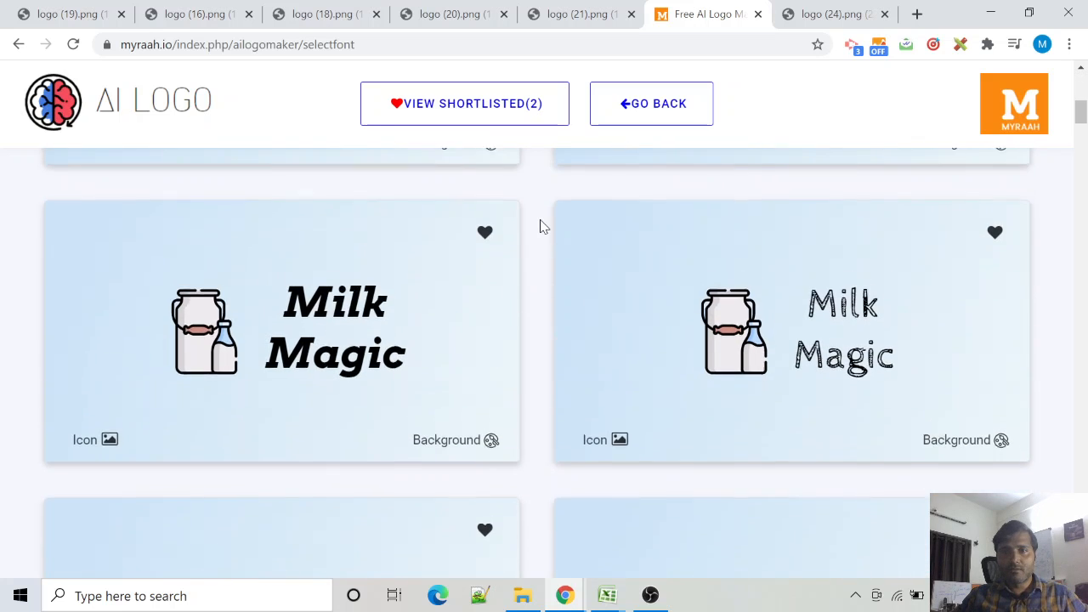
scroll("down", 3)
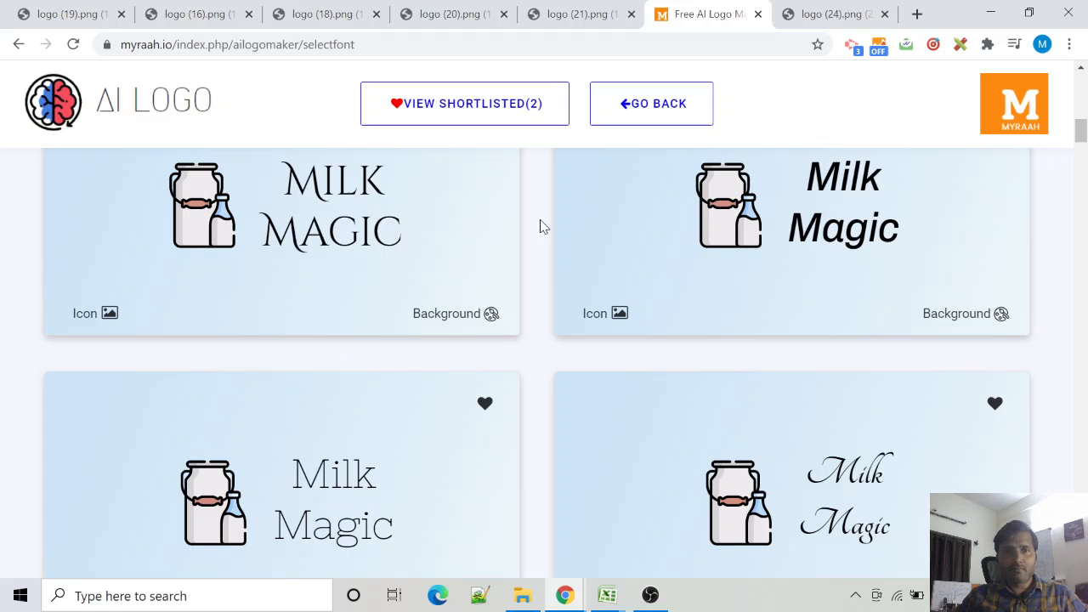
scroll("up", 3)
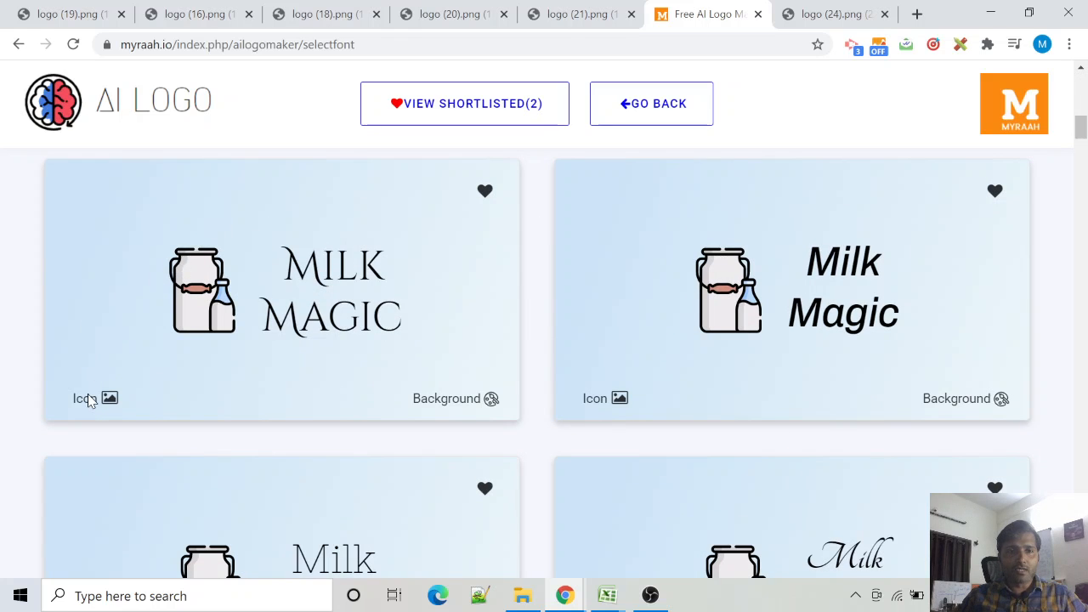
left_click(85, 398)
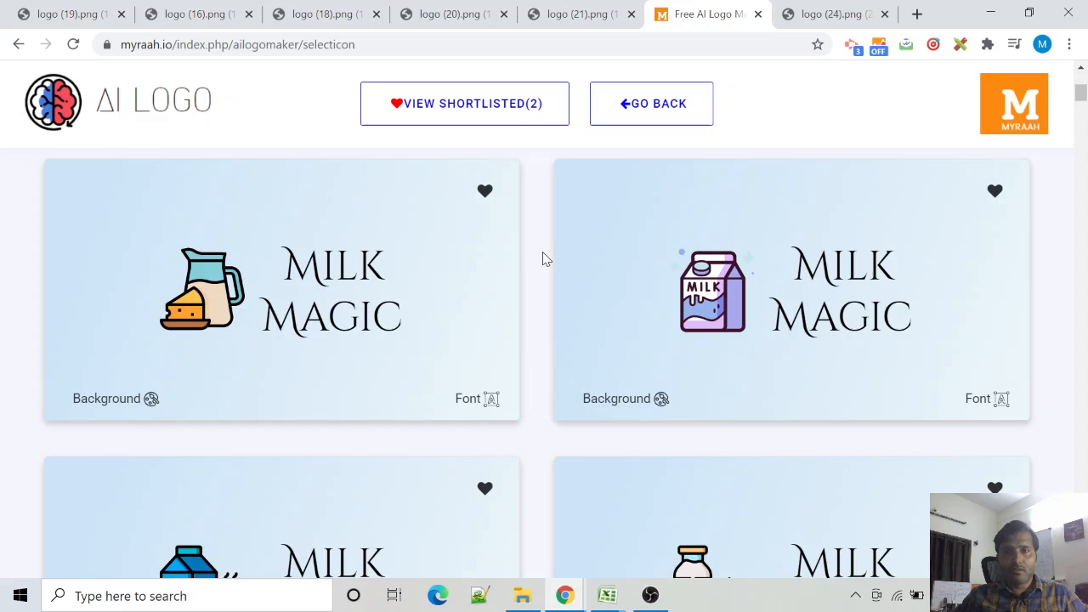
Step: Shortlist the Milk Magic design with the milk bottle and coffee cup icon
scroll("down", 3)
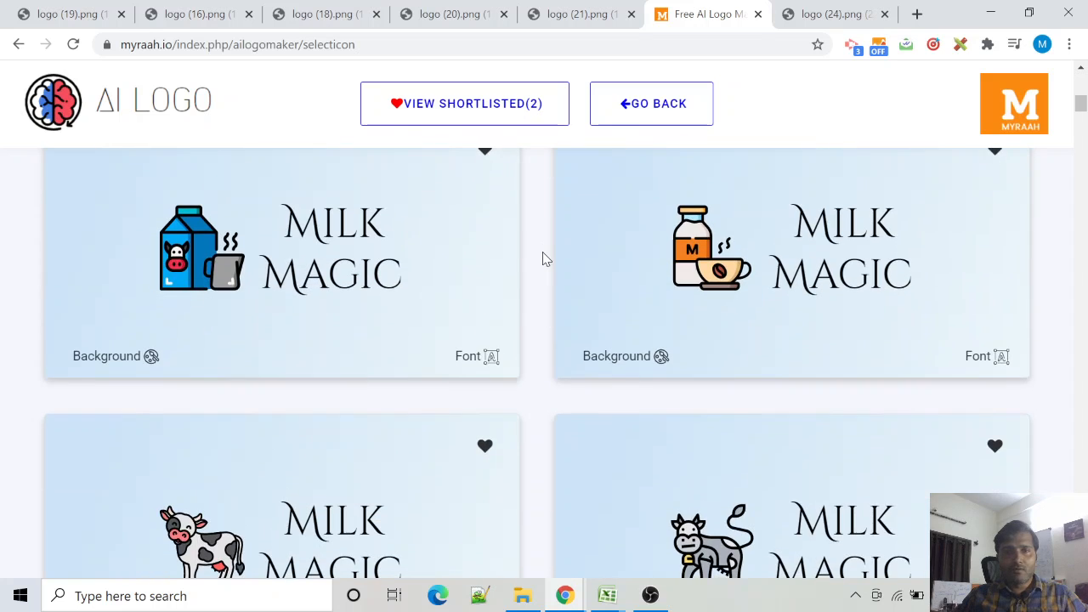
scroll("down", 3)
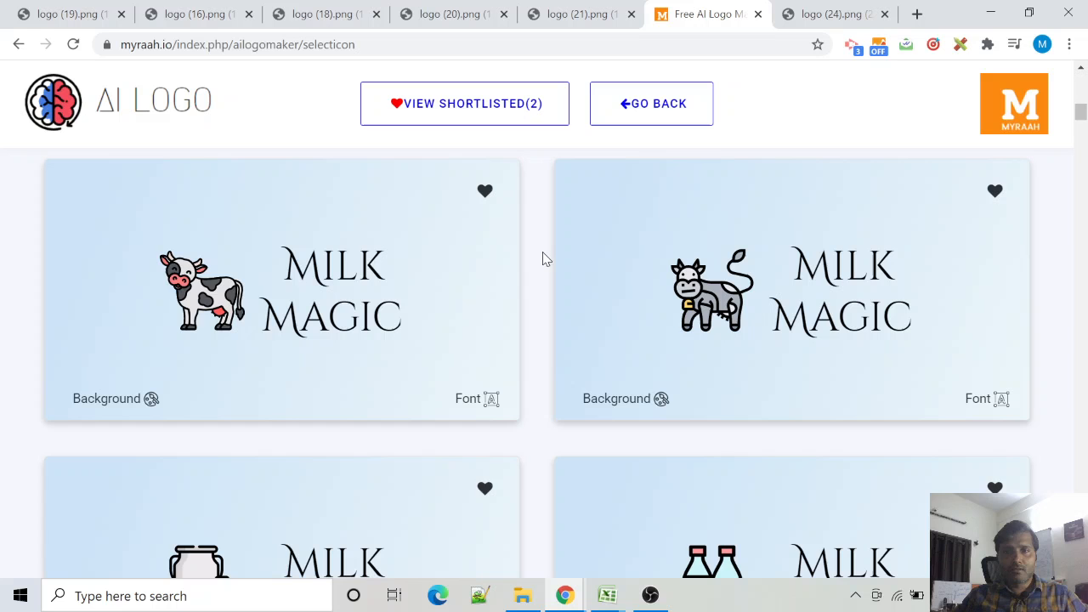
scroll("down", 3)
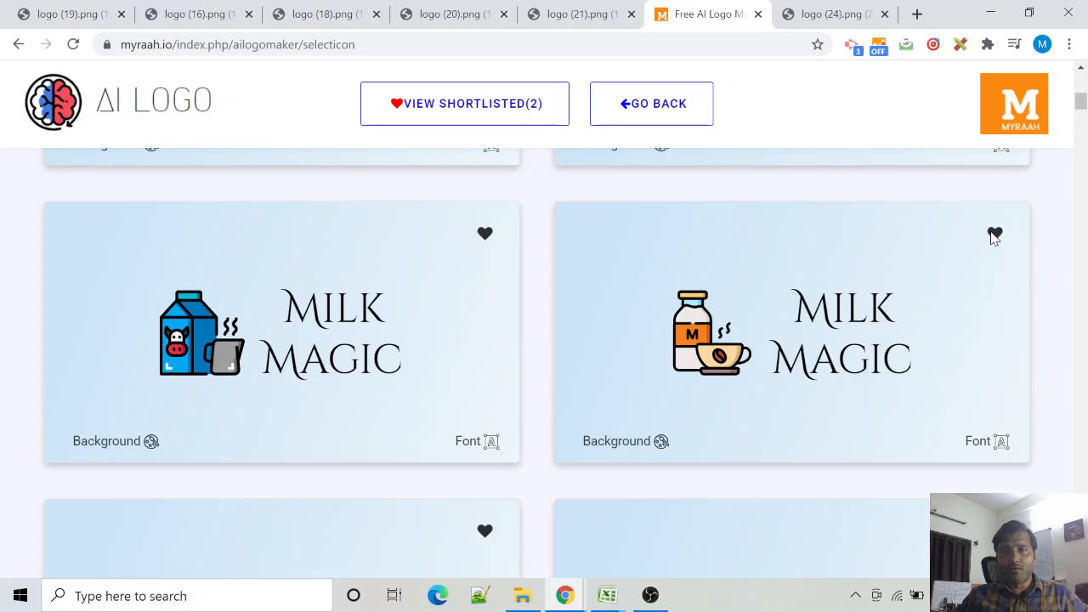
left_click(791, 332)
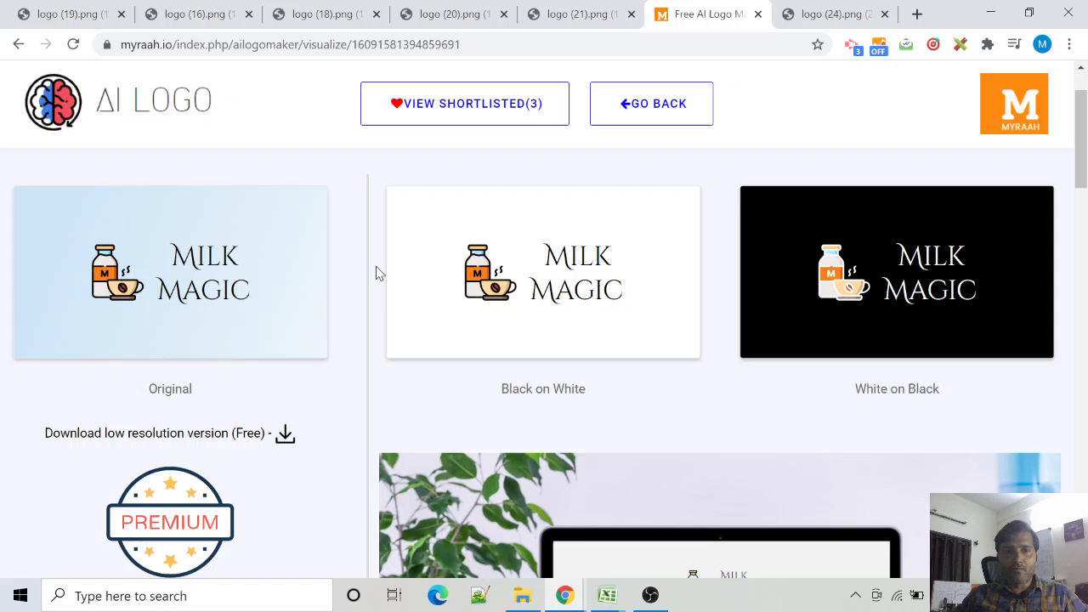
mouse_move(911, 320)
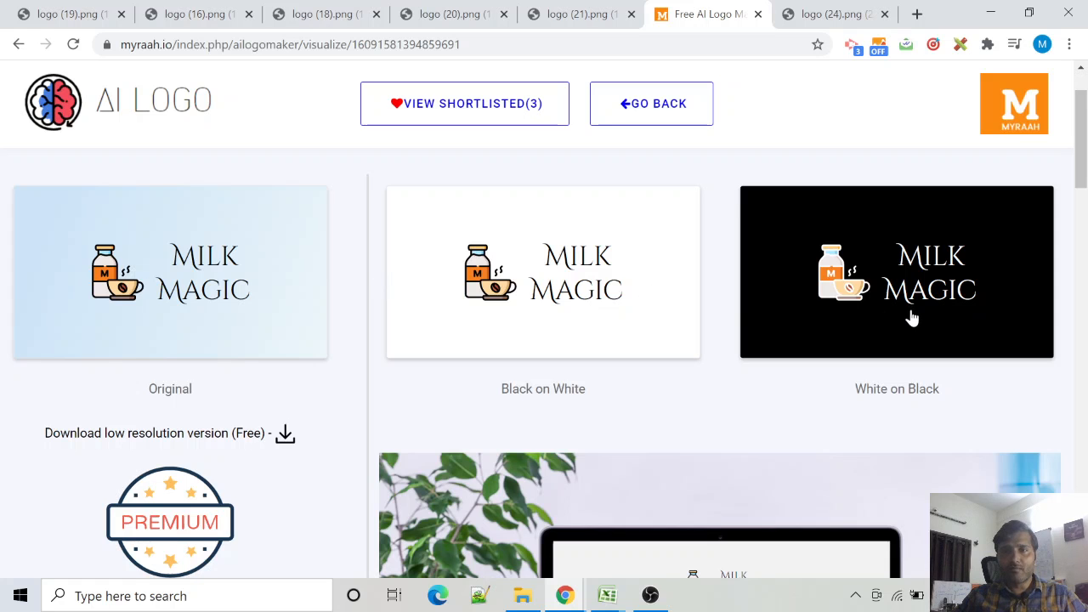
Step: Review the colour versions, laptop mockup and stationery mockup on the visualize page
scroll("down", 3)
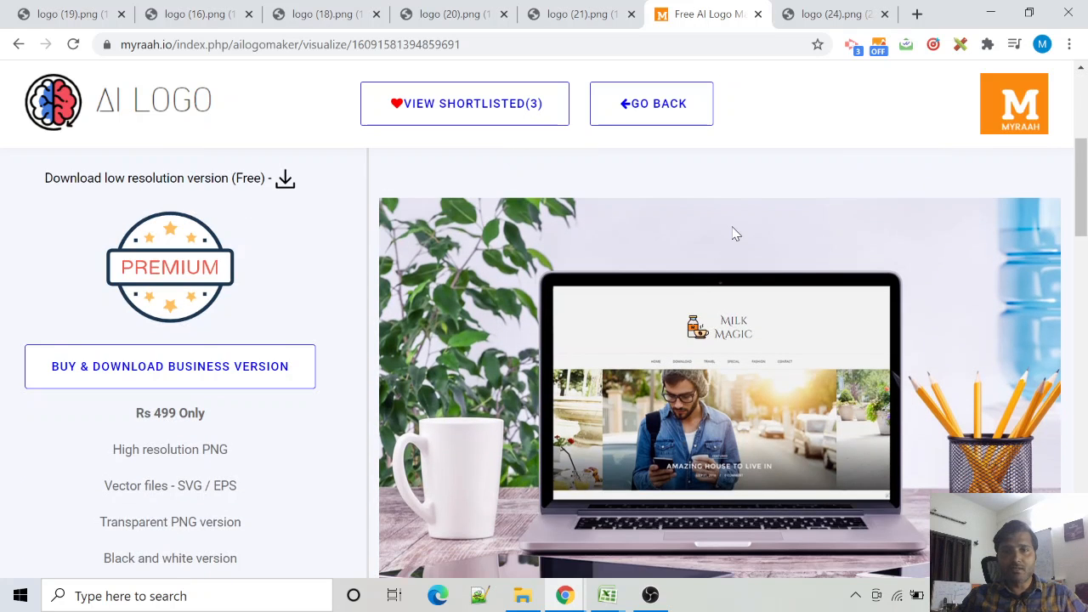
scroll("down", 3)
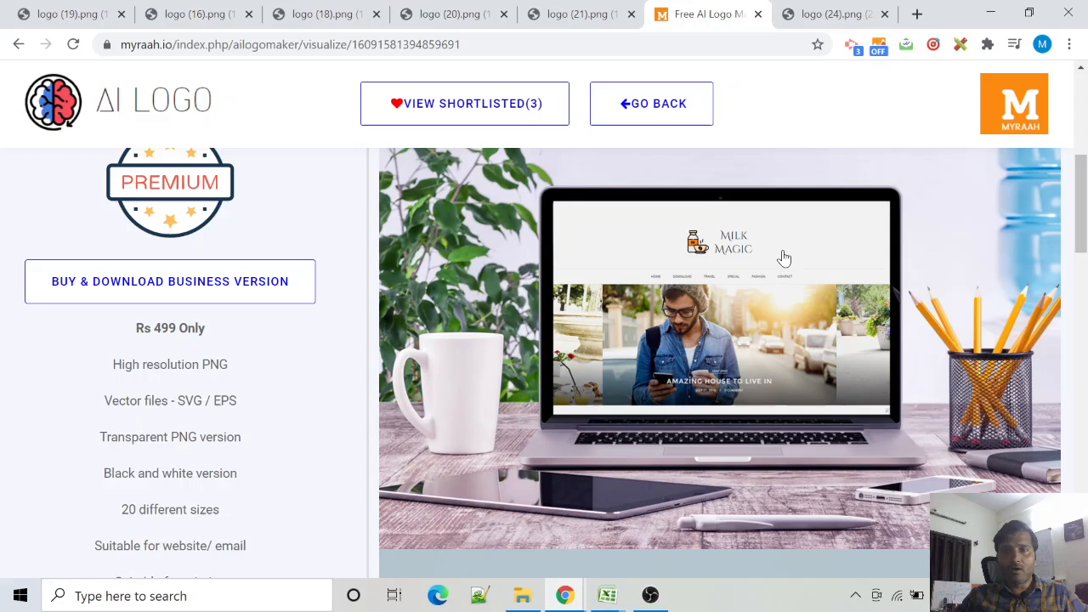
scroll("down", 3)
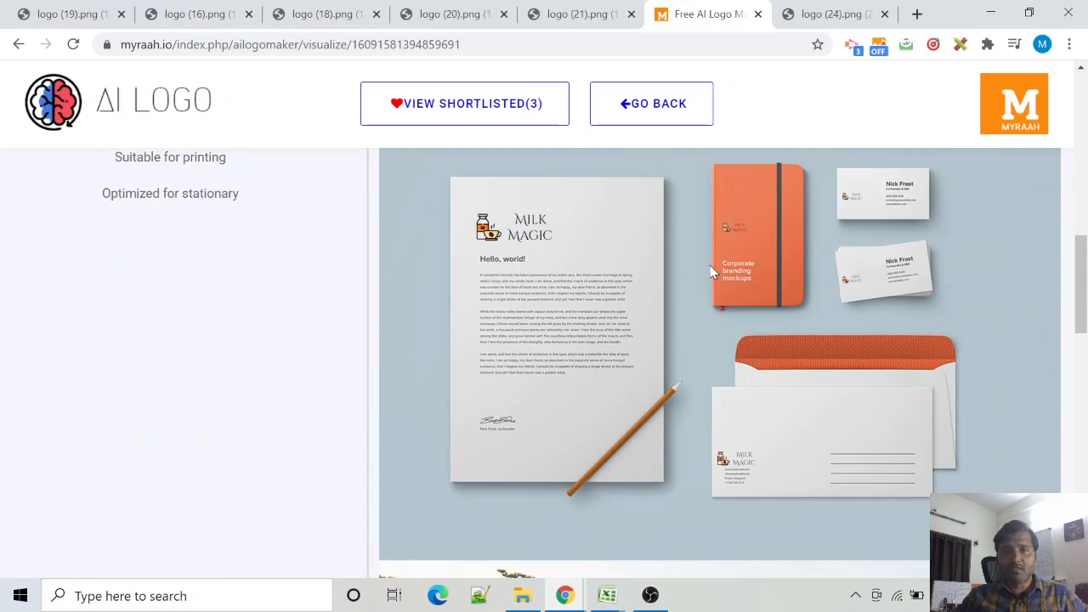
scroll("down", 3)
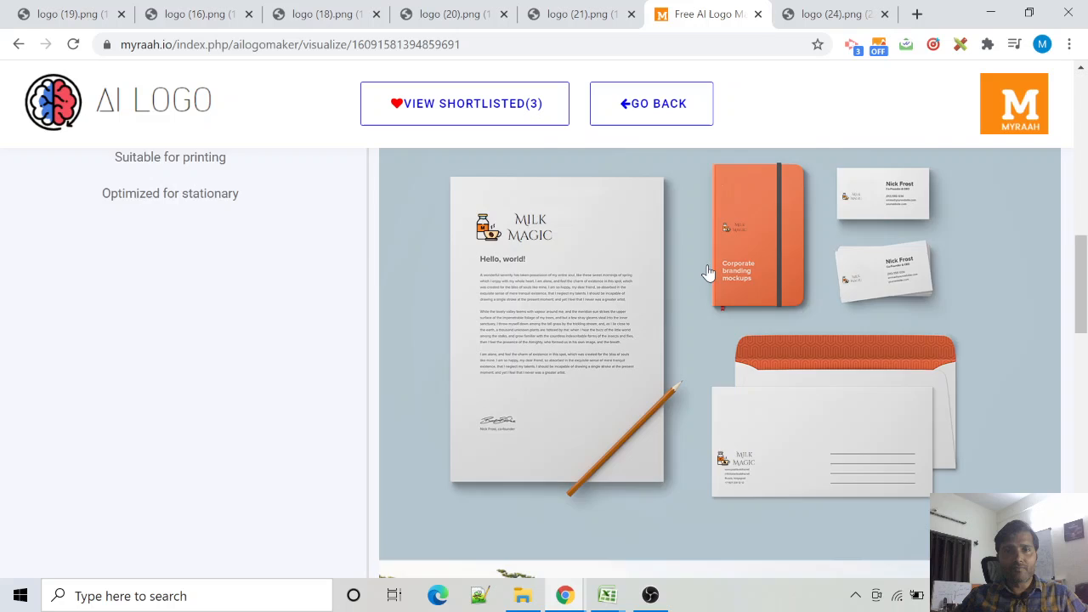
scroll("up", 3)
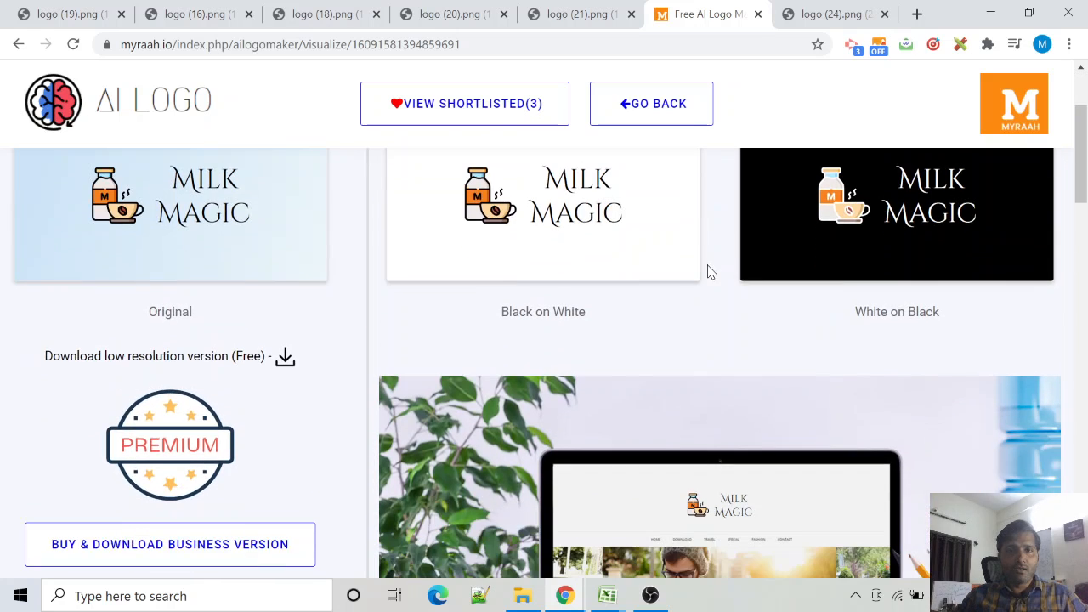
scroll("down", 3)
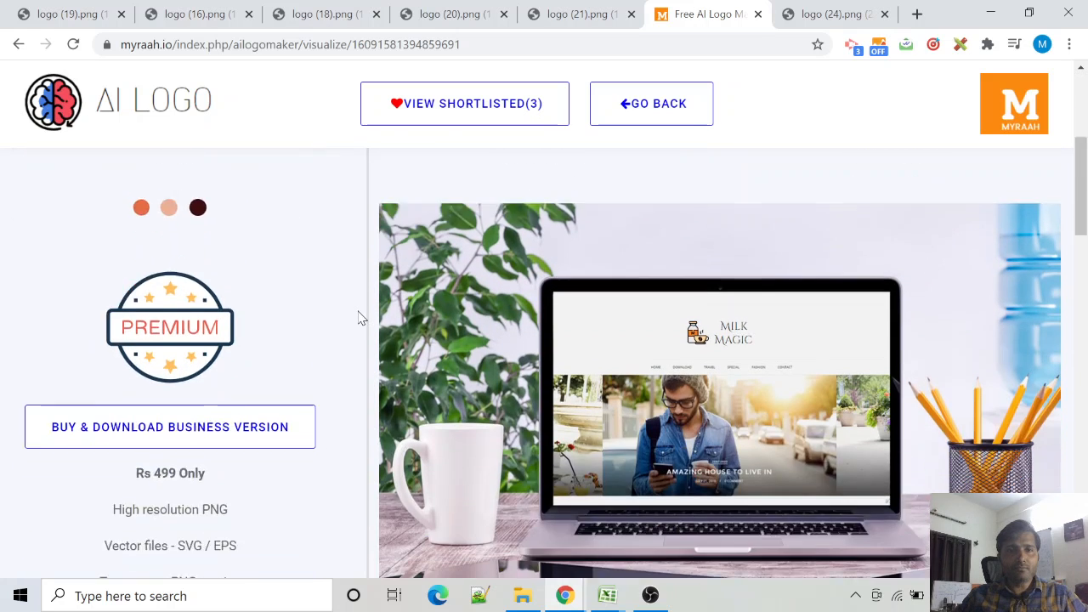
scroll("down", 3)
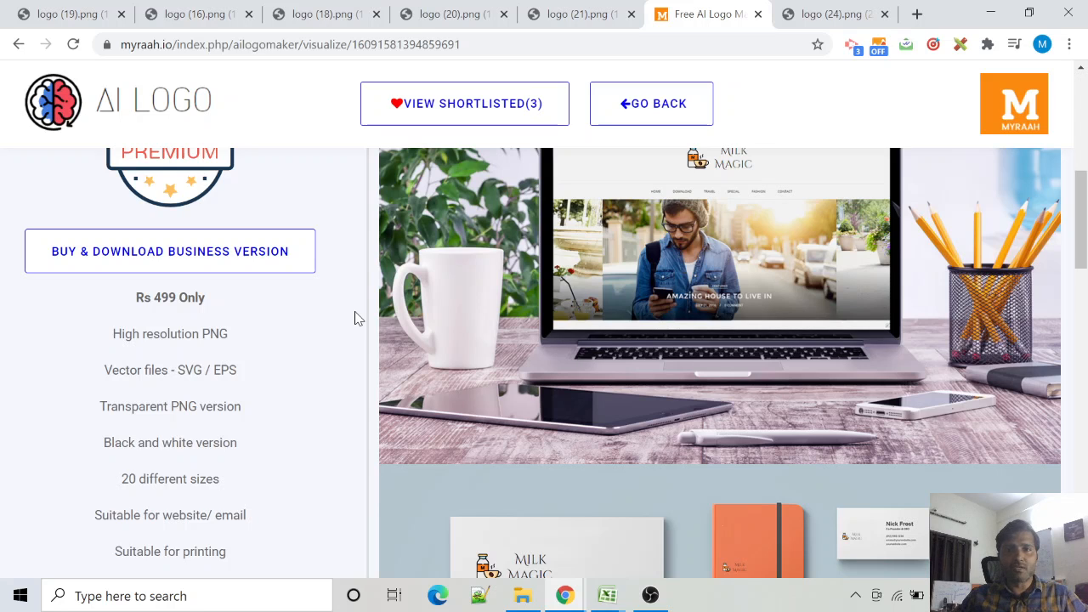
scroll("down", 3)
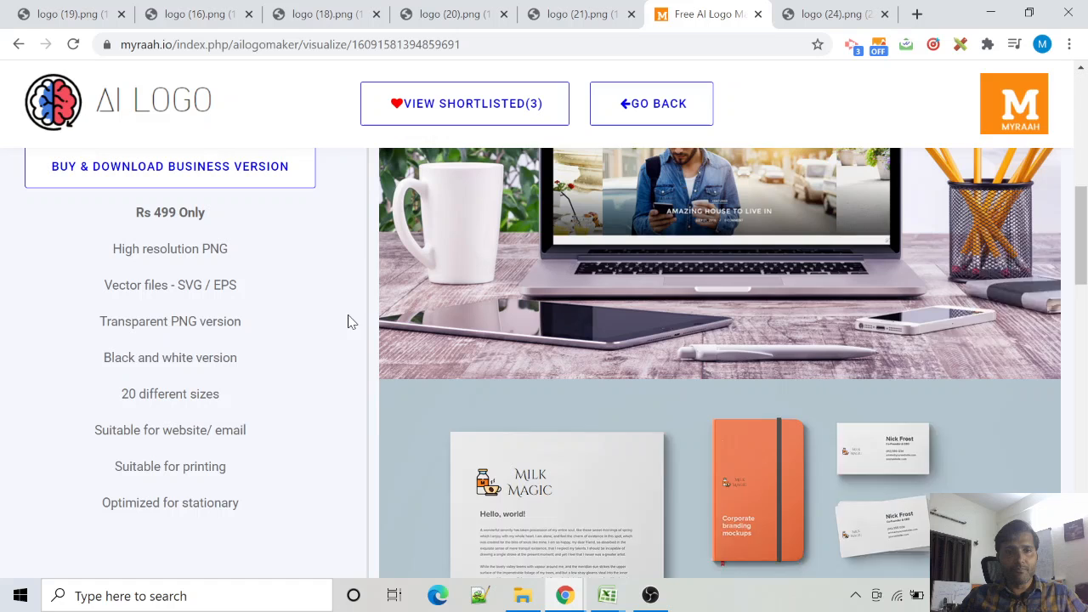
scroll("down", 3)
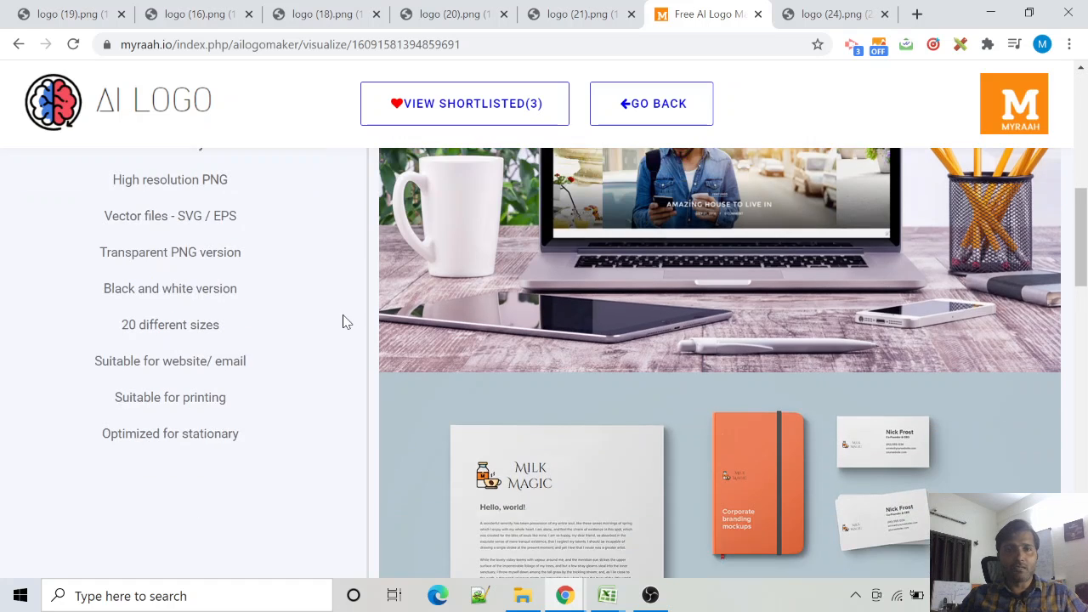
scroll("down", 3)
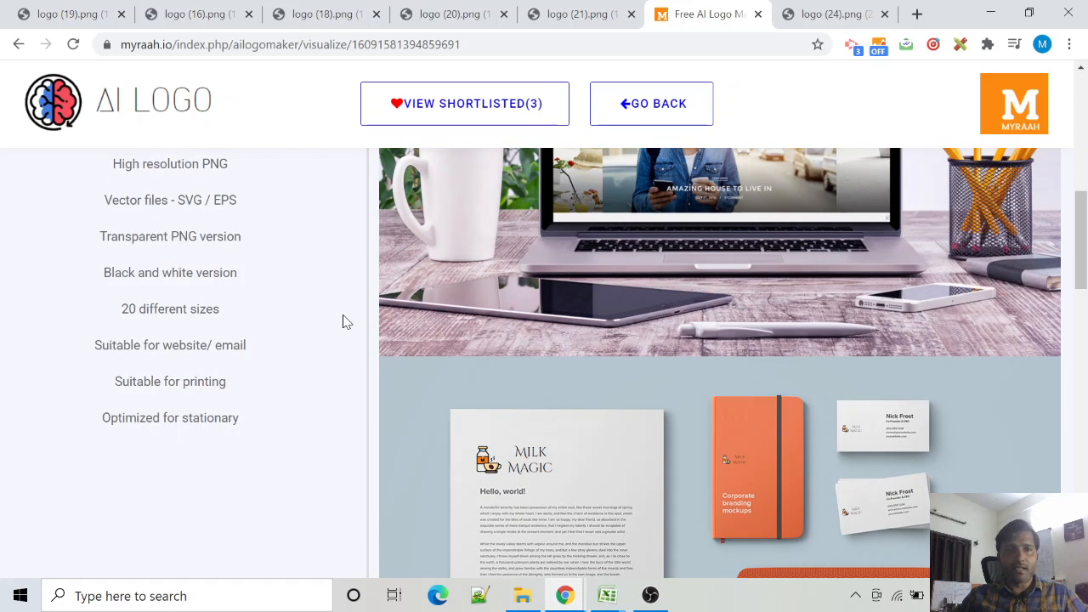
scroll("down", 3)
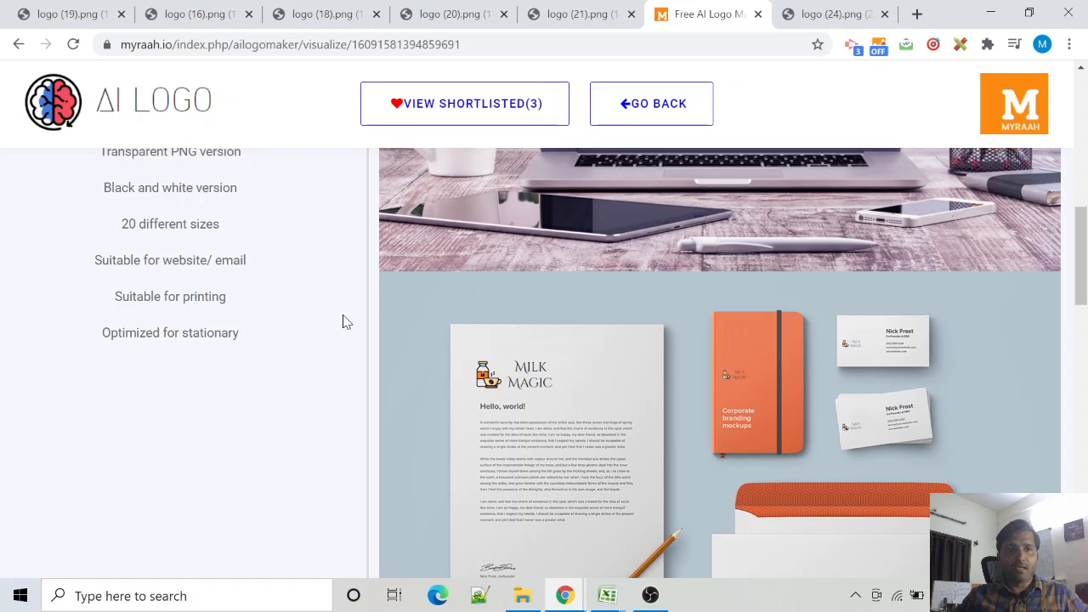
scroll("up", 3)
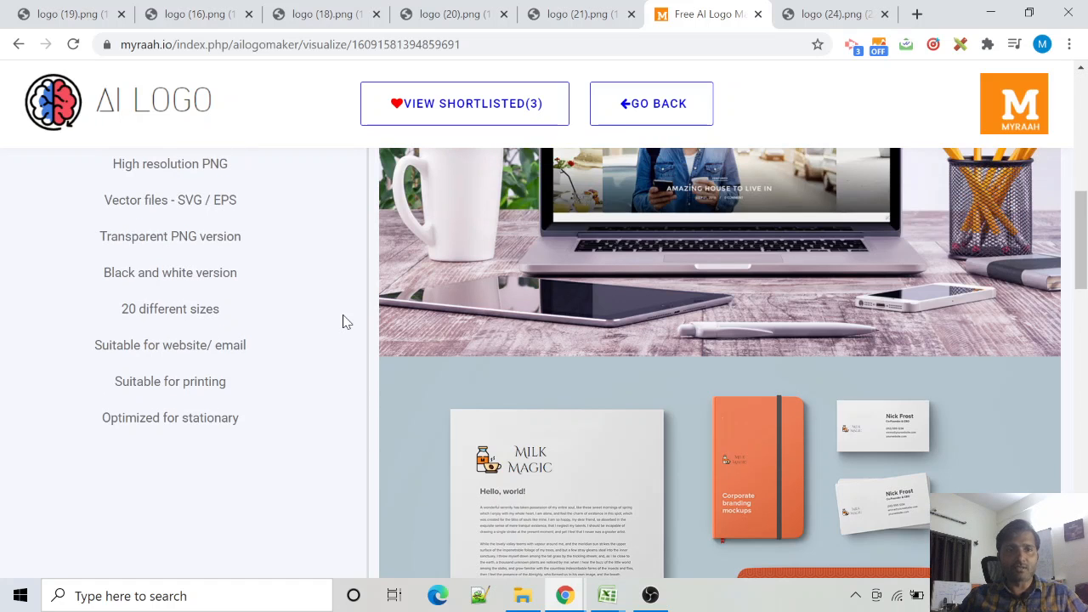
scroll("up", 3)
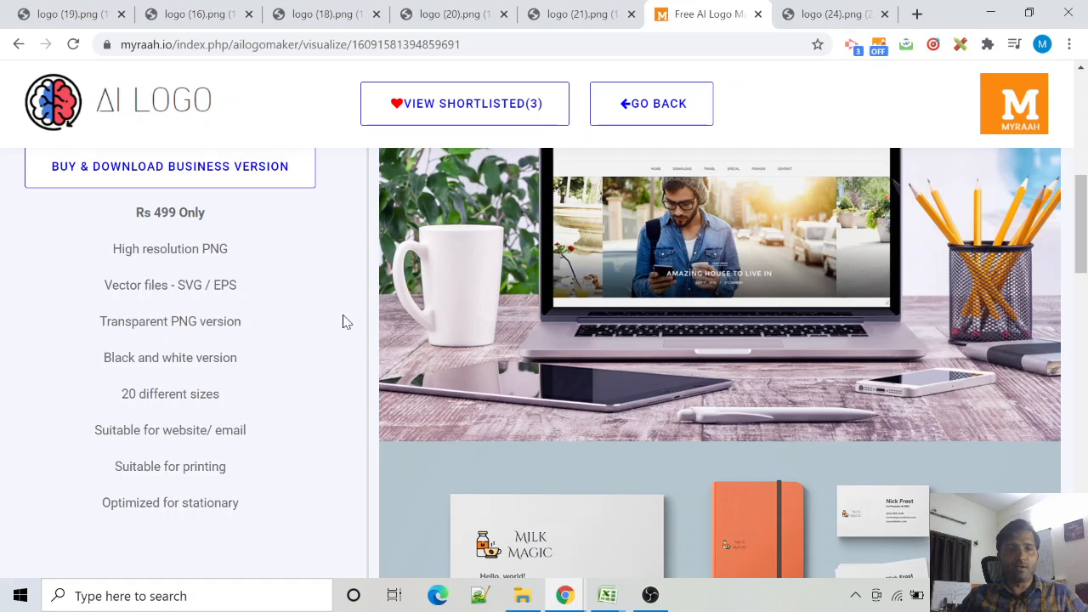
scroll("up", 3)
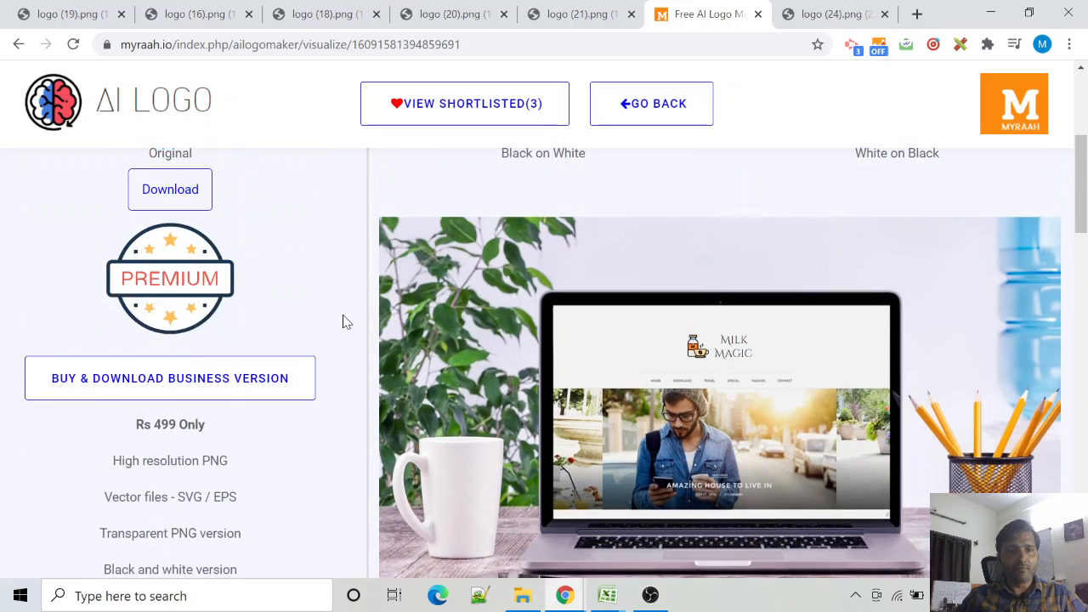
Step: Download the original light blue Milk Magic logo as a PNG
scroll("up", 3)
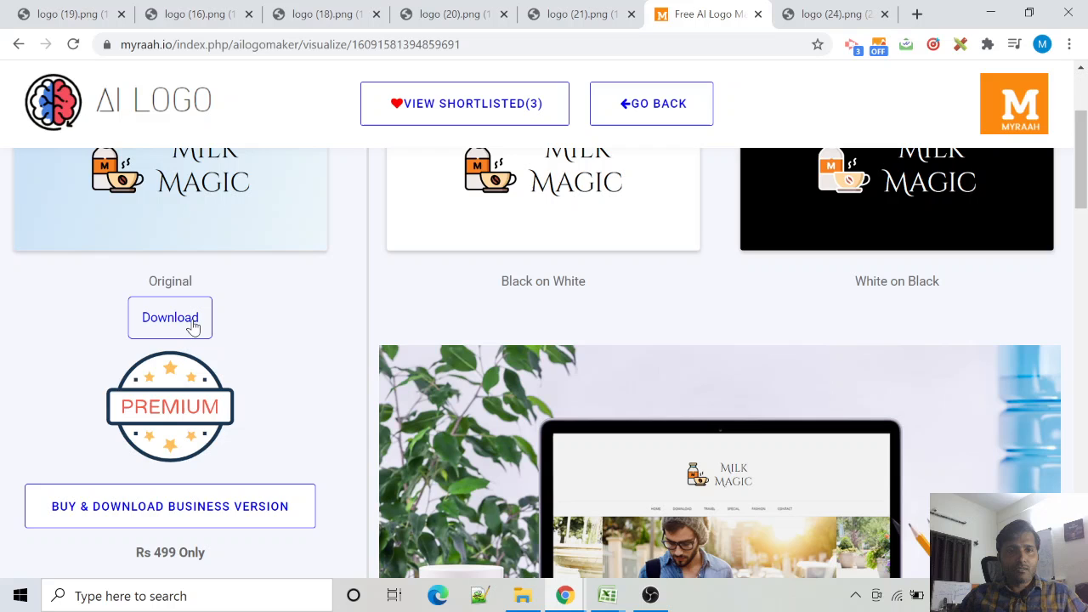
scroll("up", 3)
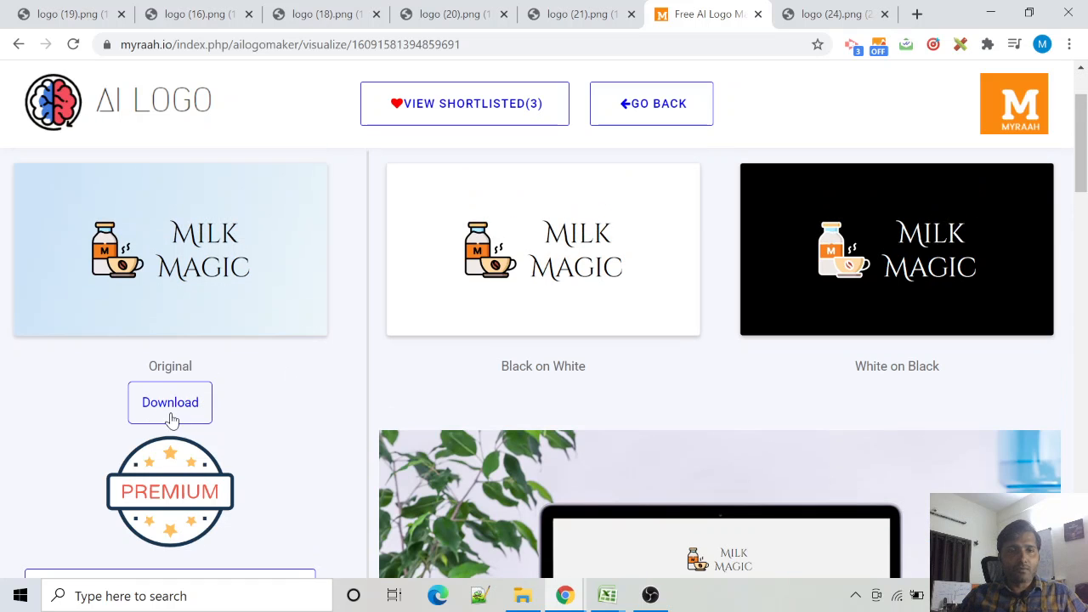
left_click(170, 401)
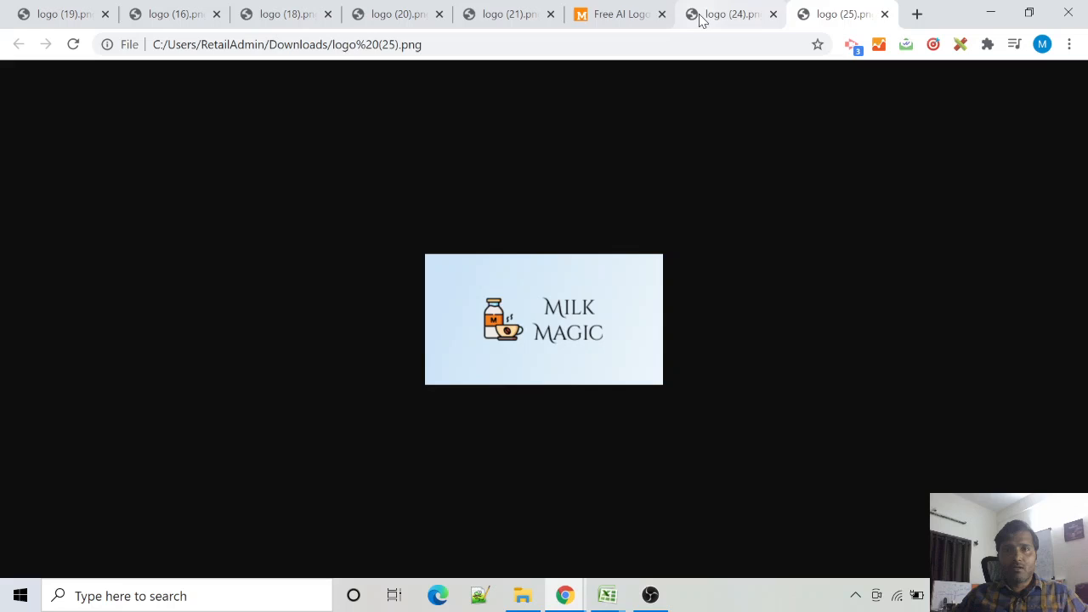
Step: Return from the downloaded PNG tab to the logo maker preview page
left_click(616, 13)
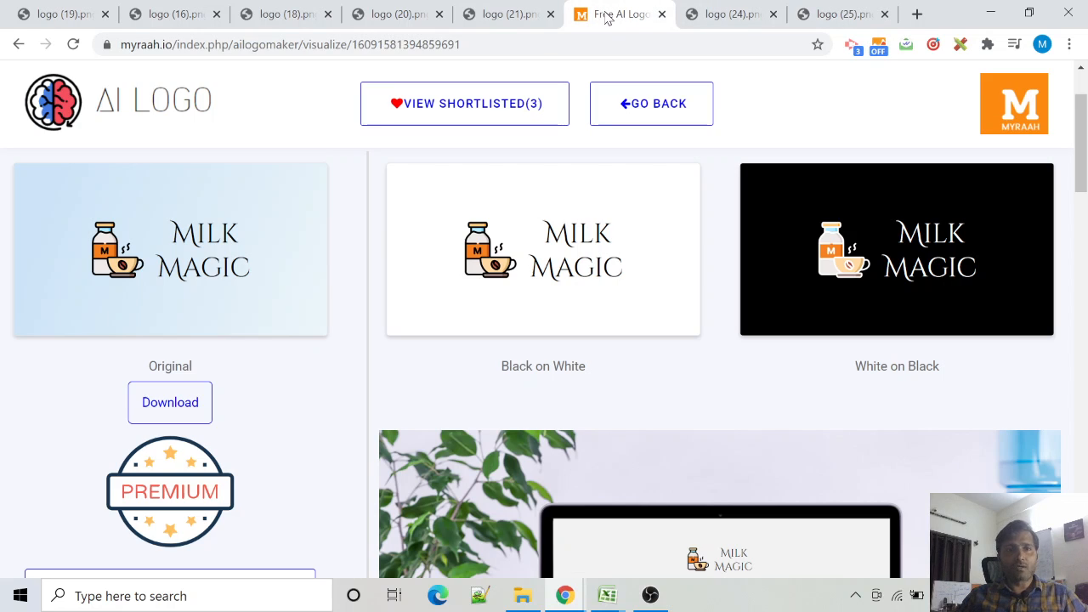